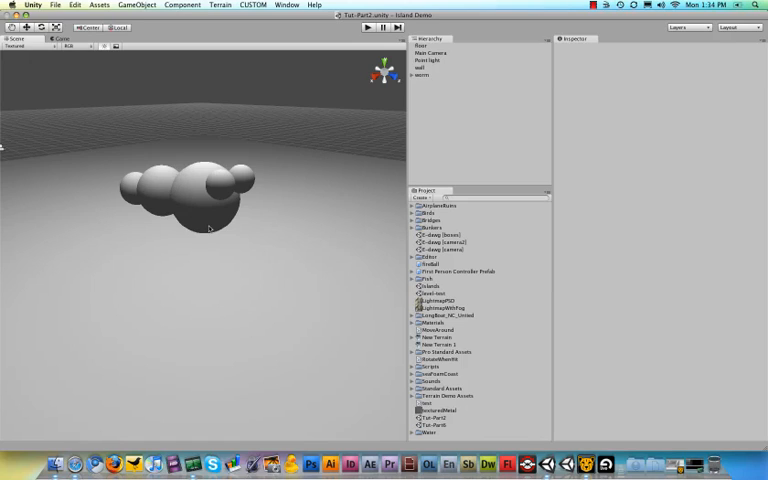
pyautogui.moveTo(356, 102)
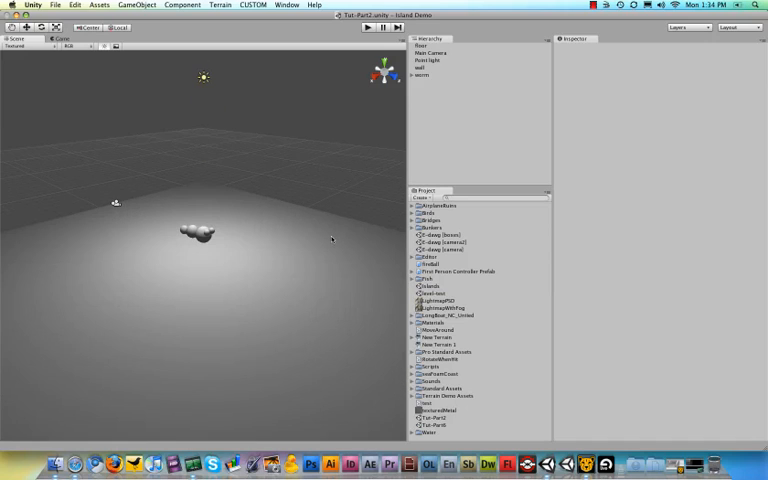
pyautogui.moveTo(340, 186)
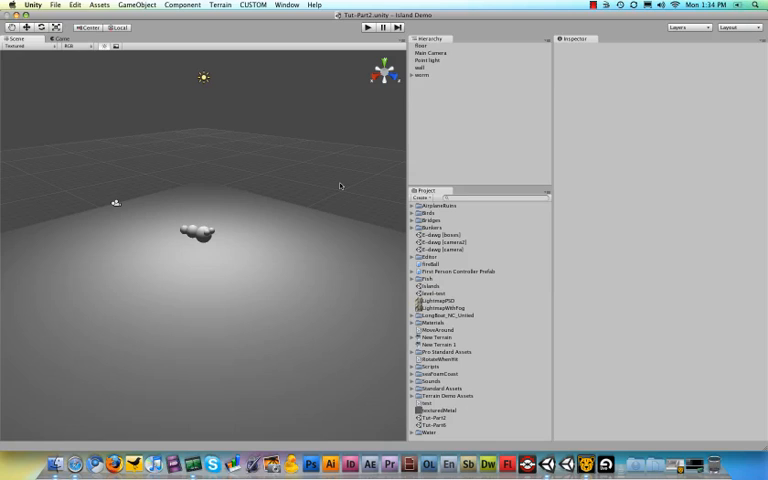
pyautogui.moveTo(296, 170)
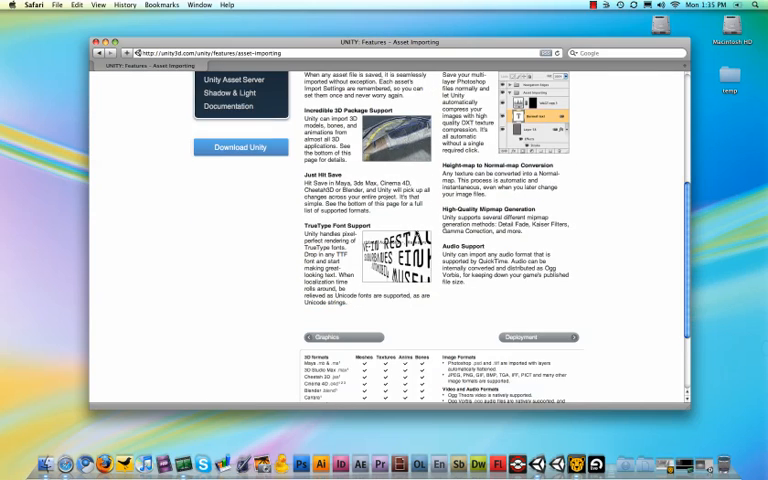
# - Scroll the Asset Importing page to the table of supported 3D file formats
pyautogui.scroll(3)
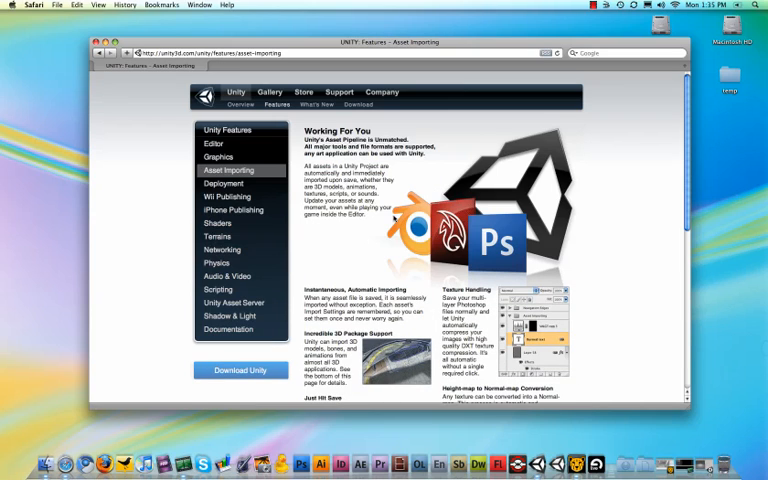
pyautogui.scroll(-3)
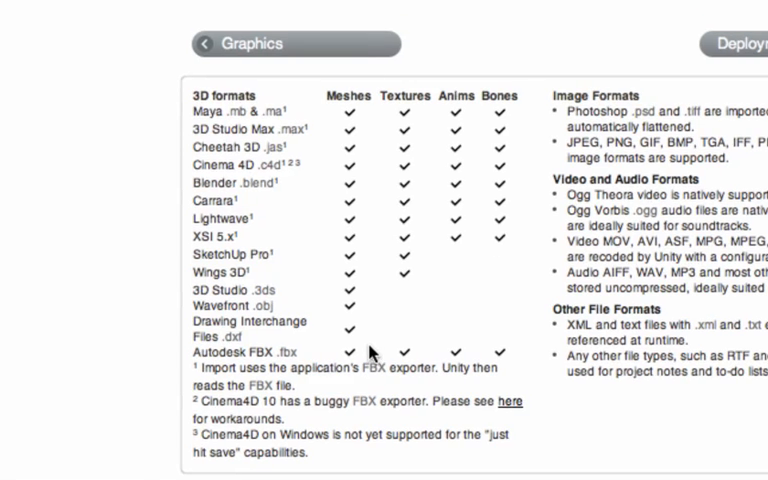
pyautogui.scroll(3)
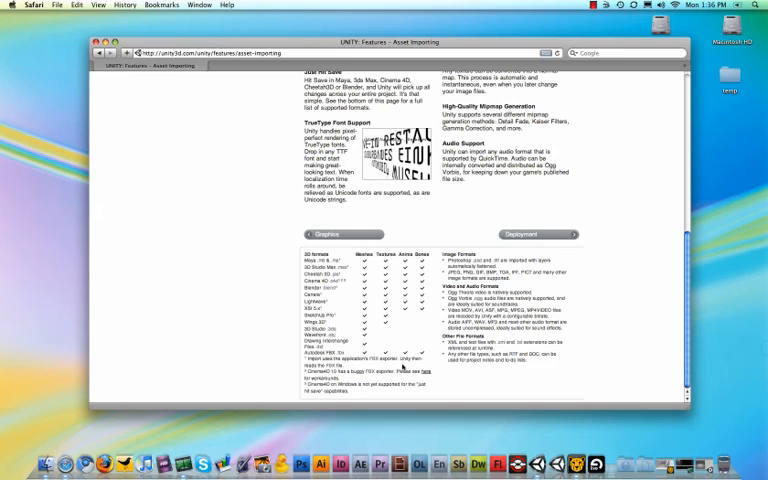
pyautogui.moveTo(408, 202)
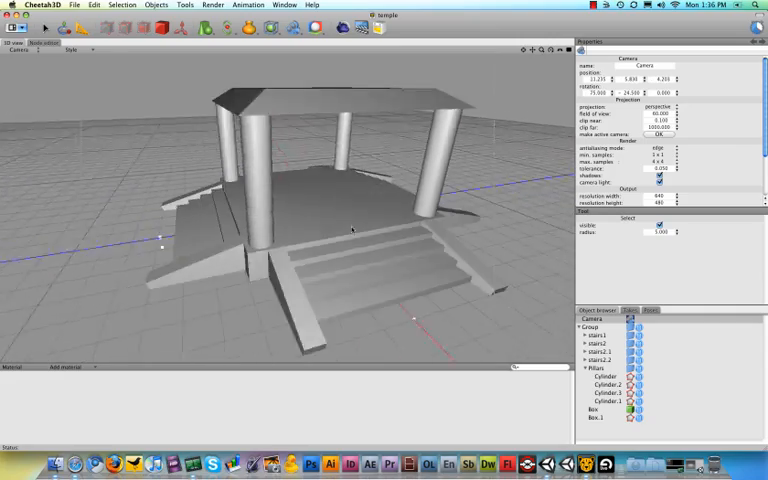
# - Orbit around the temple model to view its columns and stairs from several sides
pyautogui.moveTo(350, 230); pyautogui.dragTo(320, 240)
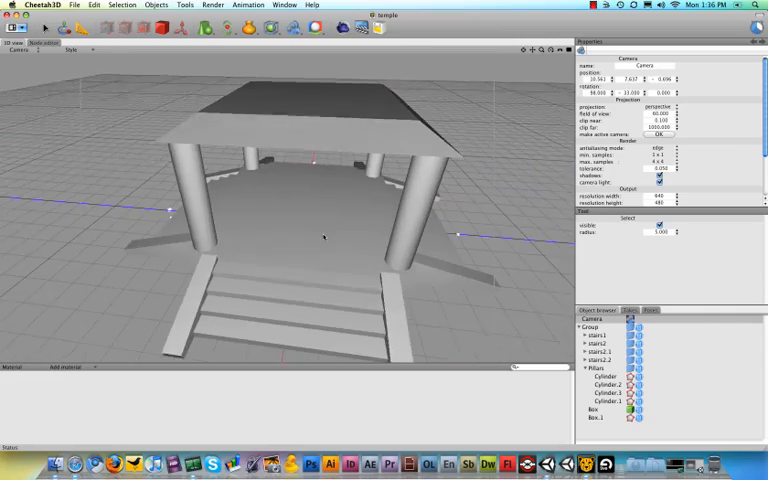
pyautogui.moveTo(320, 230); pyautogui.dragTo(364, 230)
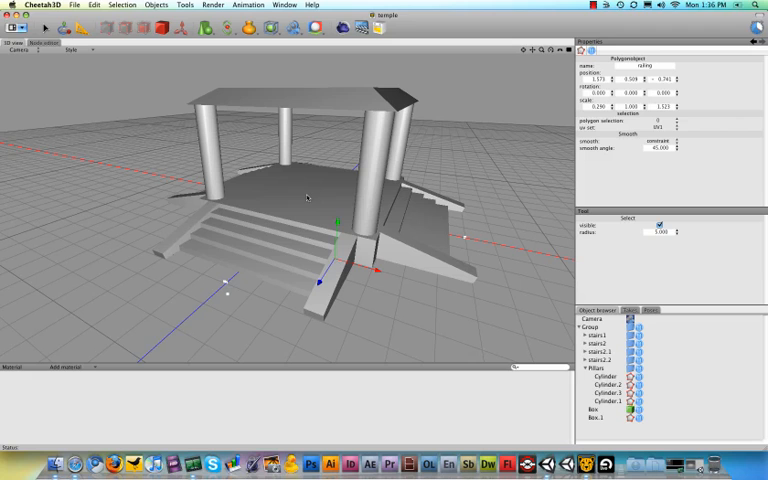
pyautogui.click(40, 4)
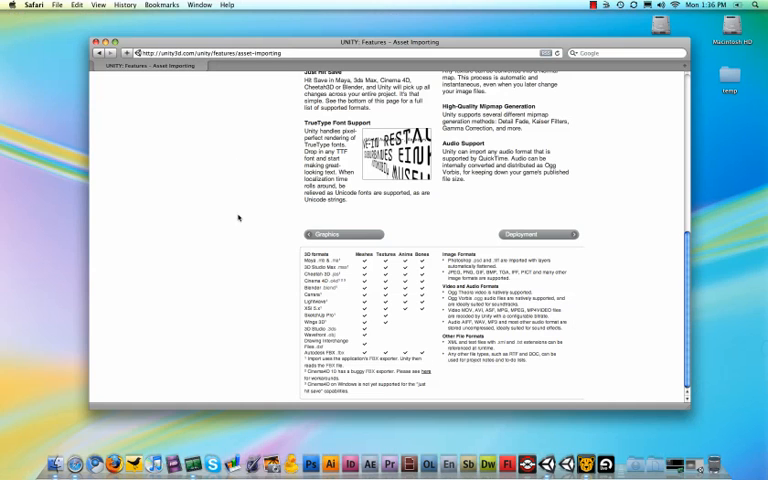
pyautogui.moveTo(238, 218)
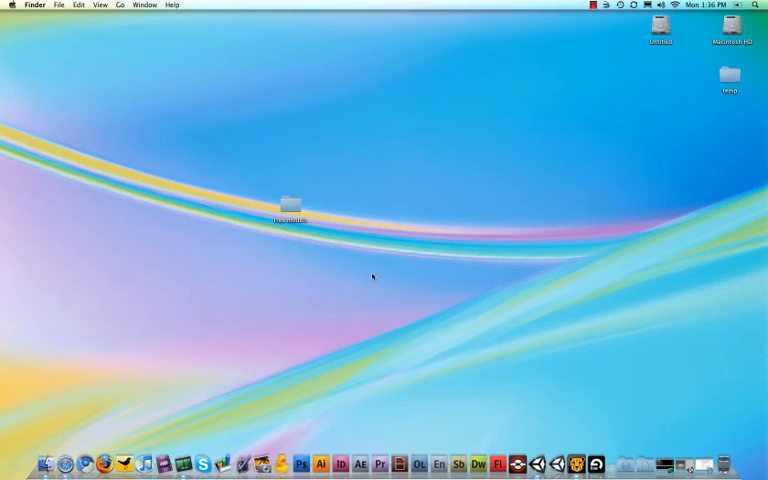
# - Browse the desktop's free models folder and preview the Bridge FBX file's details
pyautogui.doubleClick(288, 204)
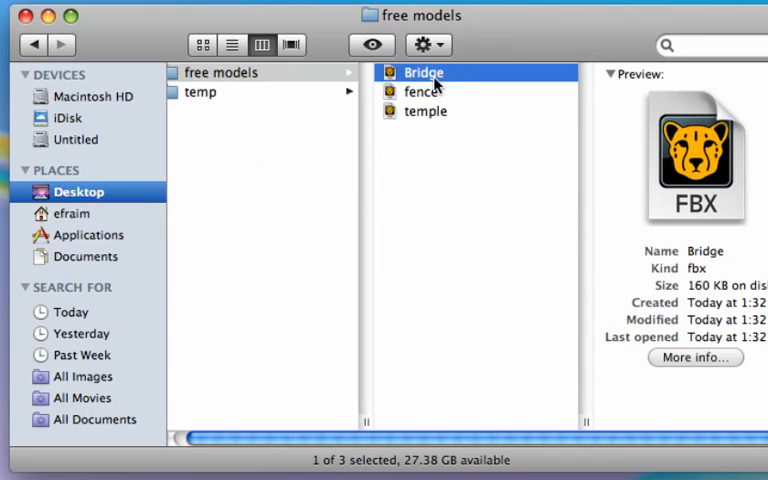
pyautogui.click(426, 112)
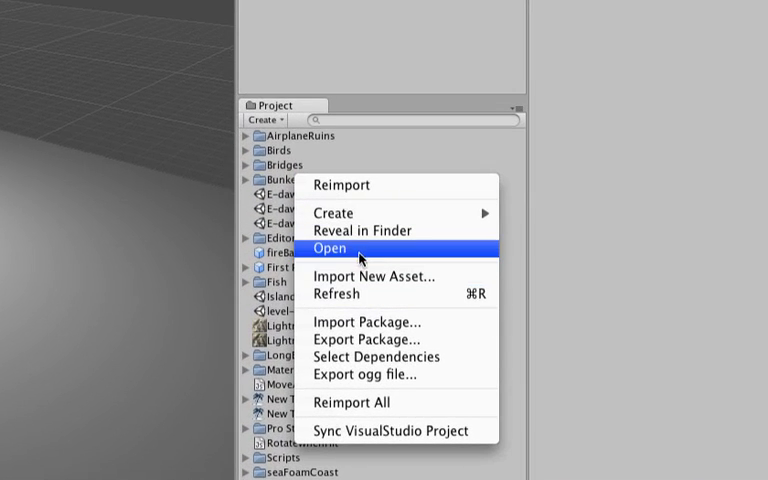
pyautogui.moveTo(372, 232)
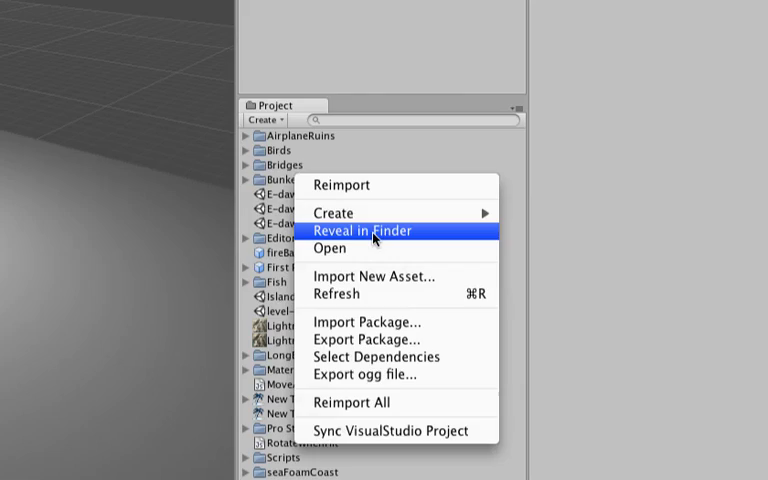
# - Reveal the project's Assets folder in Finder and place the free models folder inside it
pyautogui.click(368, 232)
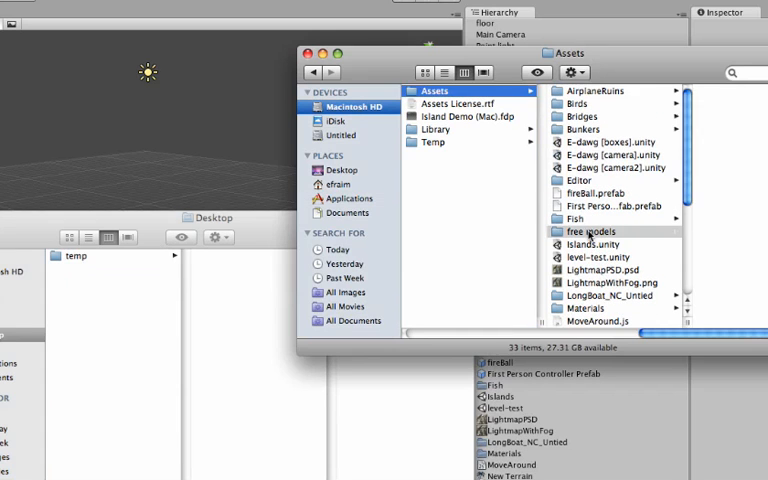
pyautogui.click(588, 232)
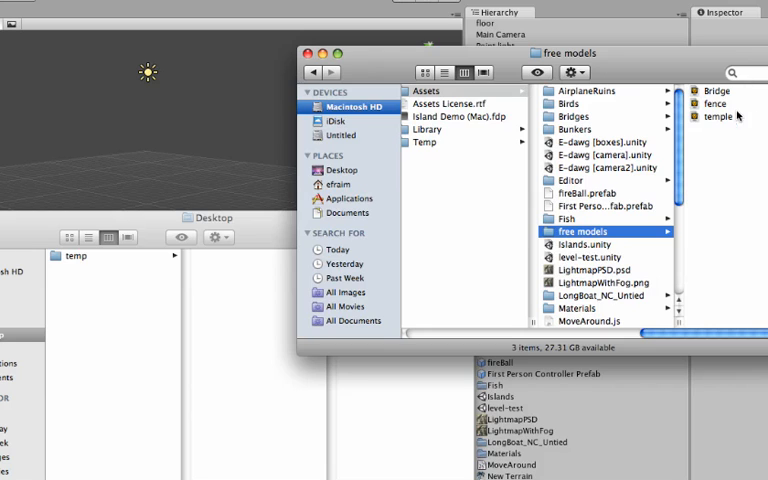
pyautogui.moveTo(704, 130)
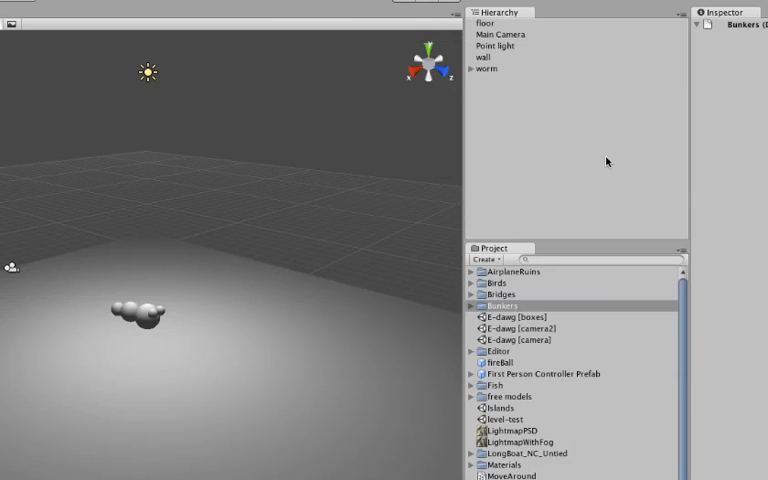
pyautogui.moveTo(594, 412)
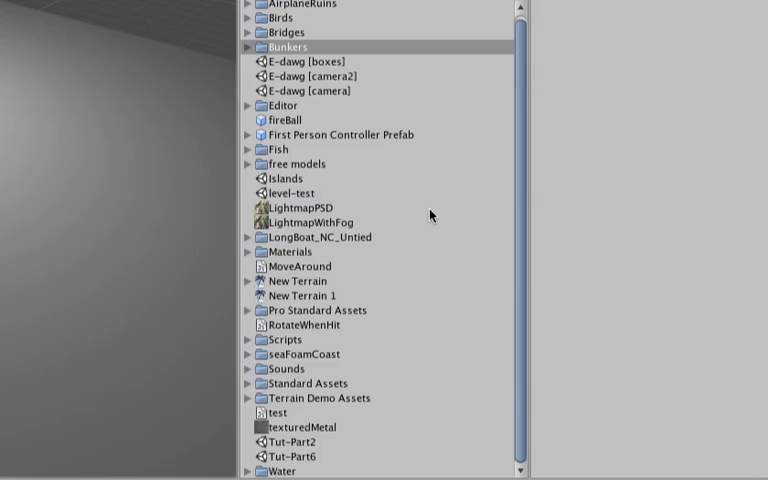
# - Expand the free models folder and view the fence and temple import settings
pyautogui.click(296, 164)
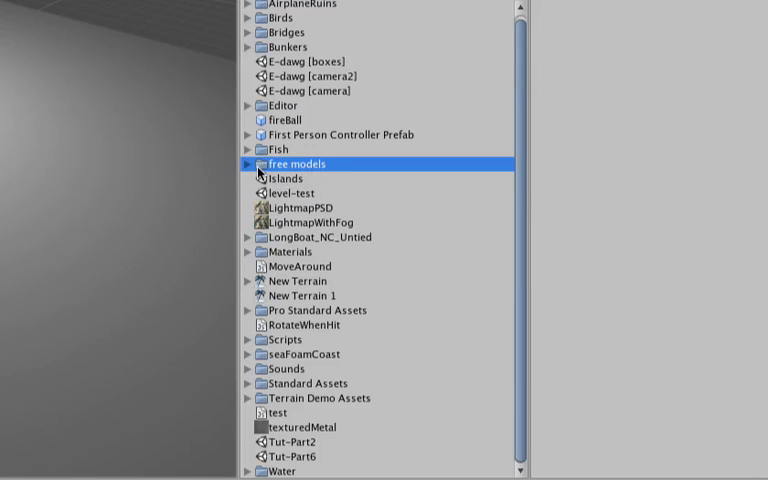
pyautogui.click(248, 164)
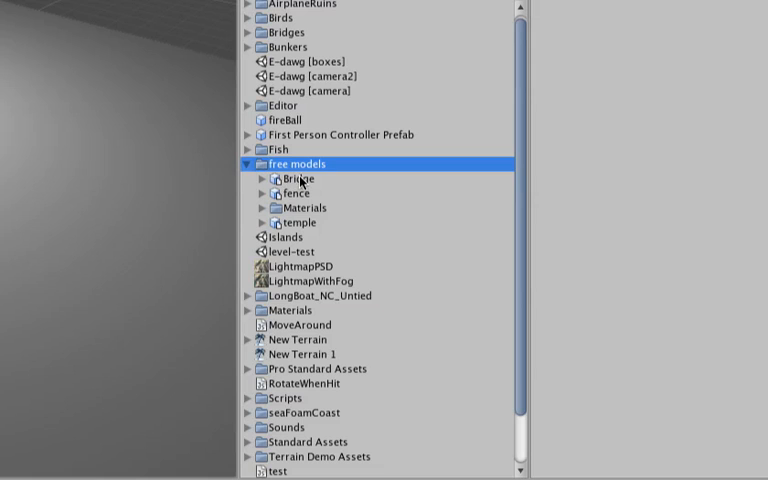
pyautogui.click(296, 192)
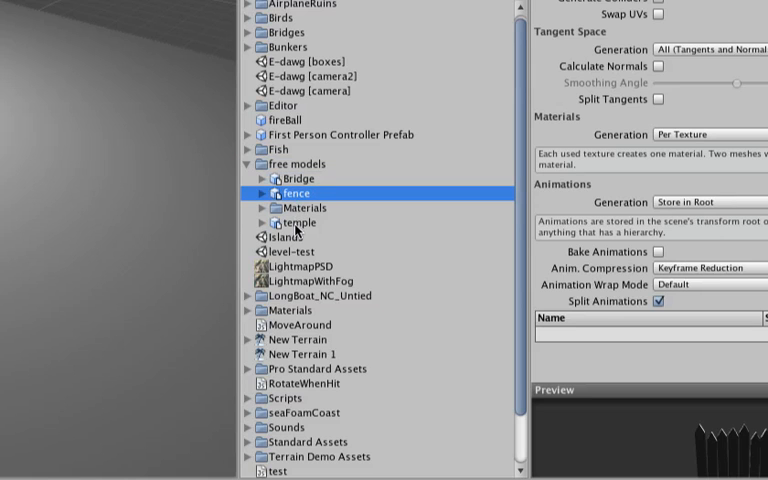
pyautogui.click(296, 220)
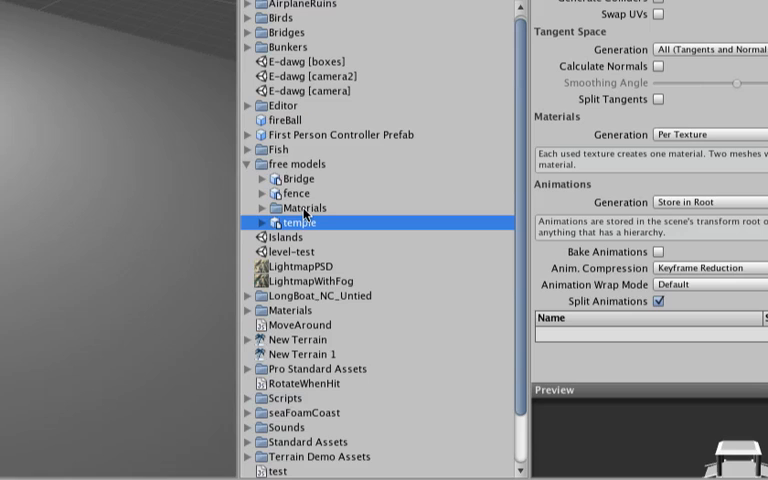
# - Look through the imported Materials folder and collapse its list again
pyautogui.click(304, 208)
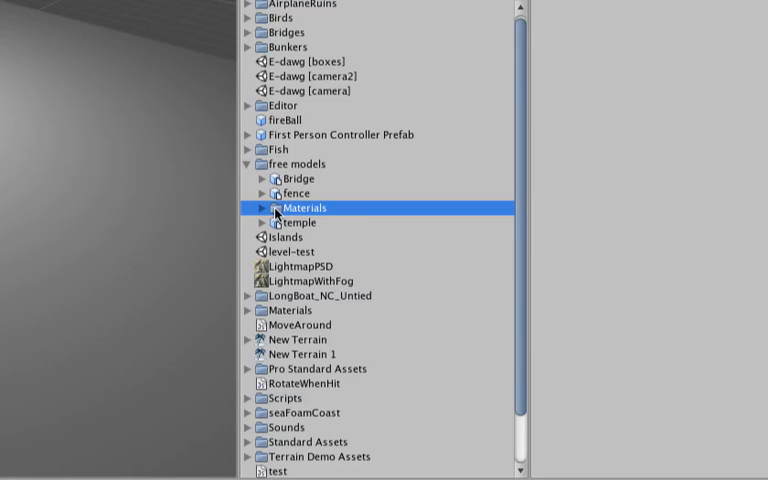
pyautogui.click(264, 208)
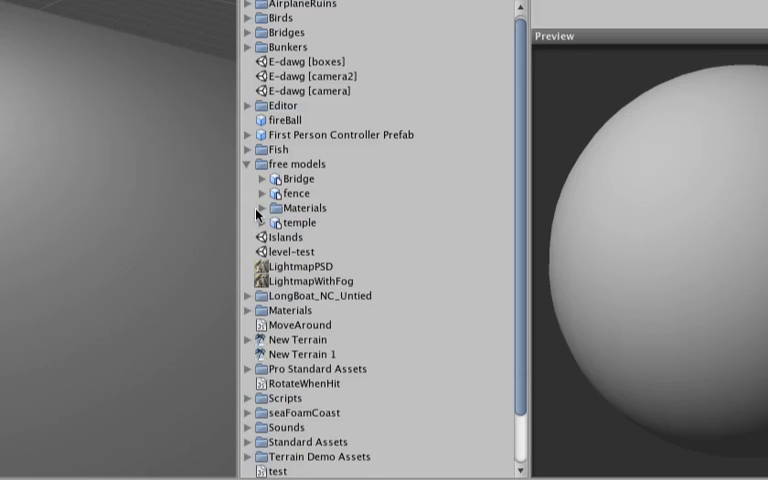
pyautogui.click(264, 208)
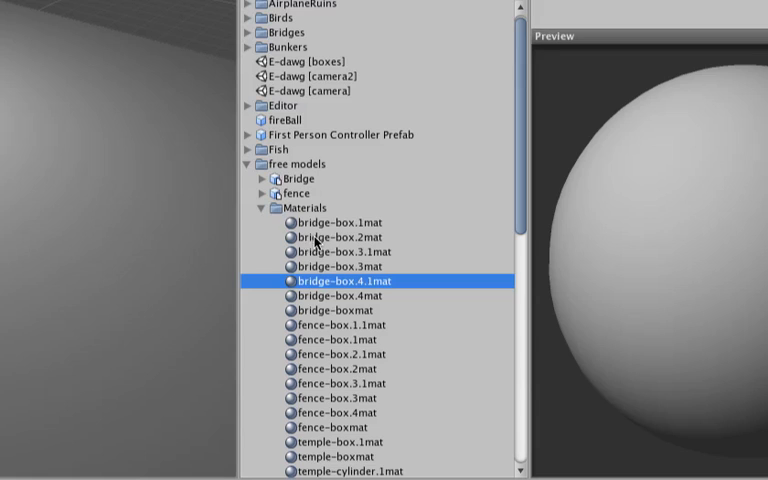
pyautogui.click(264, 208)
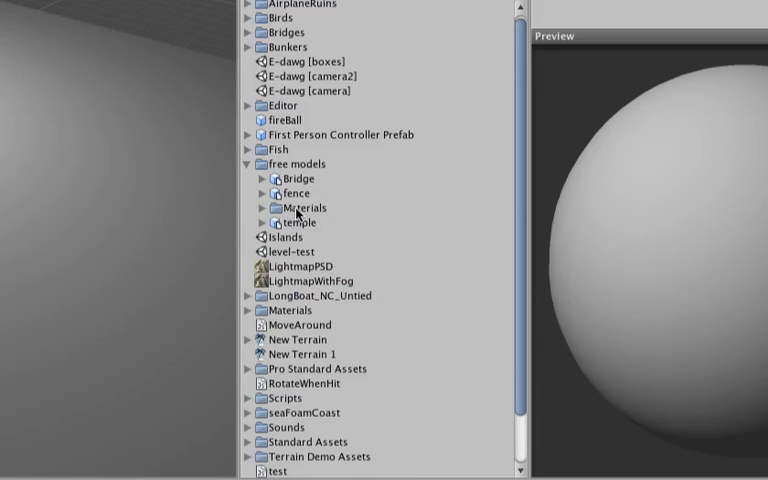
pyautogui.click(304, 208)
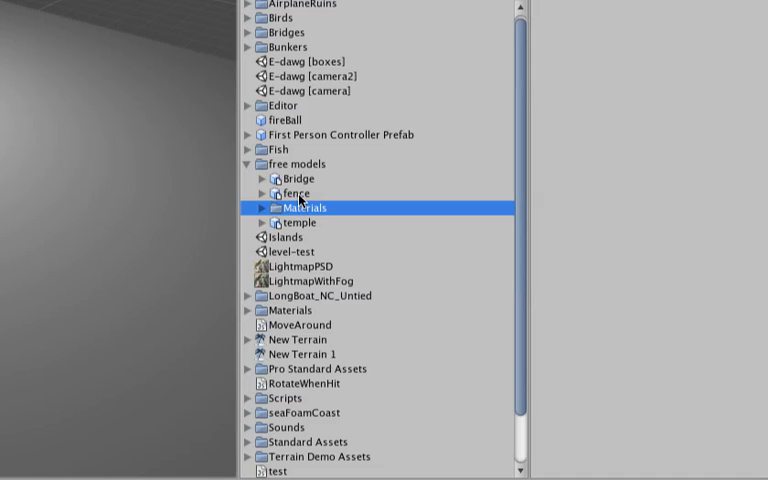
# - Preview the Bridge model, then place the temple model into the scene
pyautogui.click(298, 178)
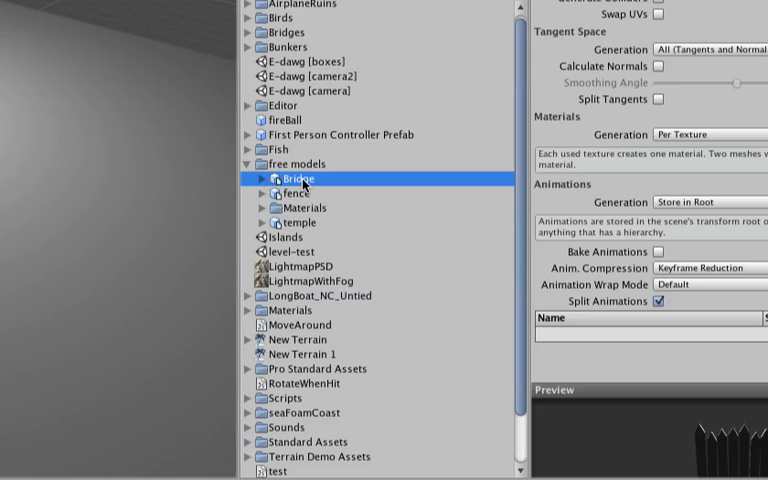
pyautogui.click(300, 222)
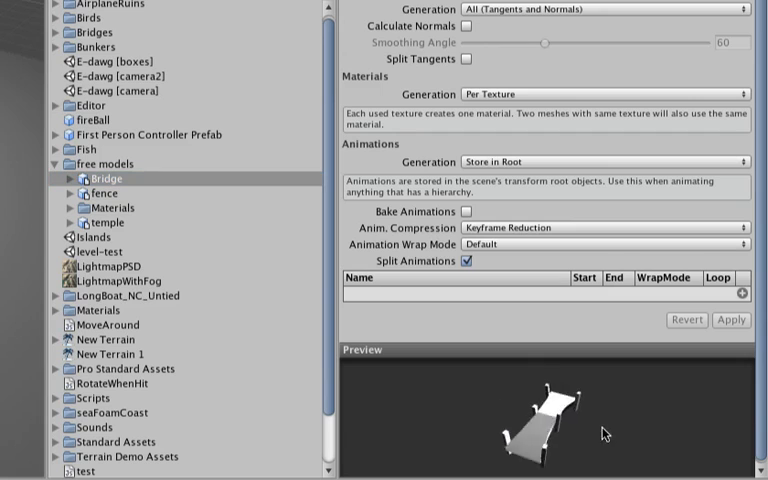
pyautogui.click(104, 220)
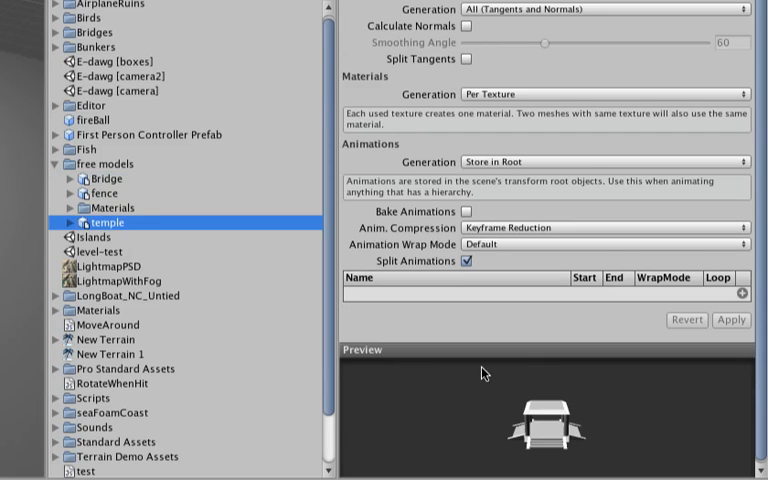
pyautogui.moveTo(484, 372); pyautogui.dragTo(570, 424)
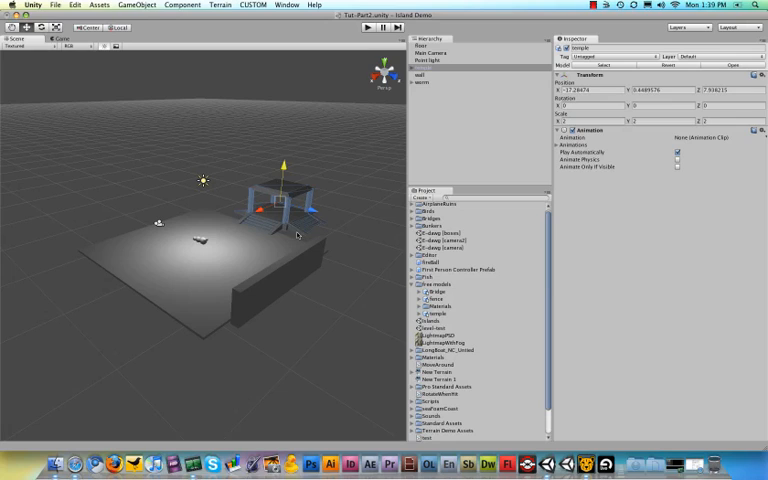
pyautogui.moveTo(312, 210)
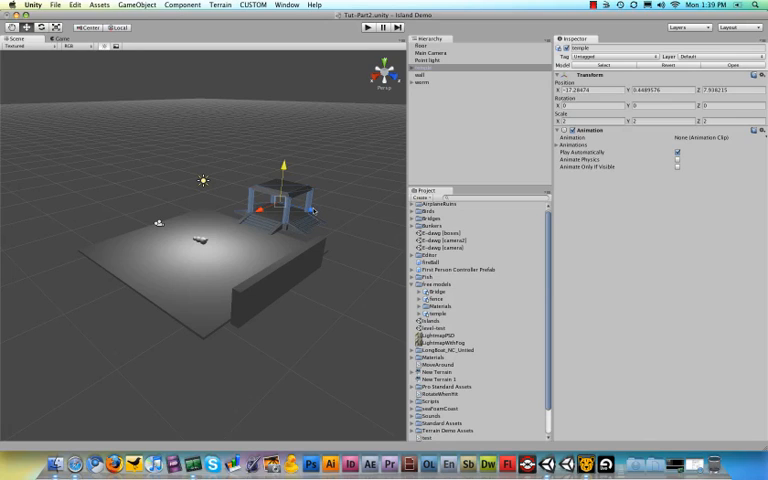
pyautogui.moveTo(316, 208)
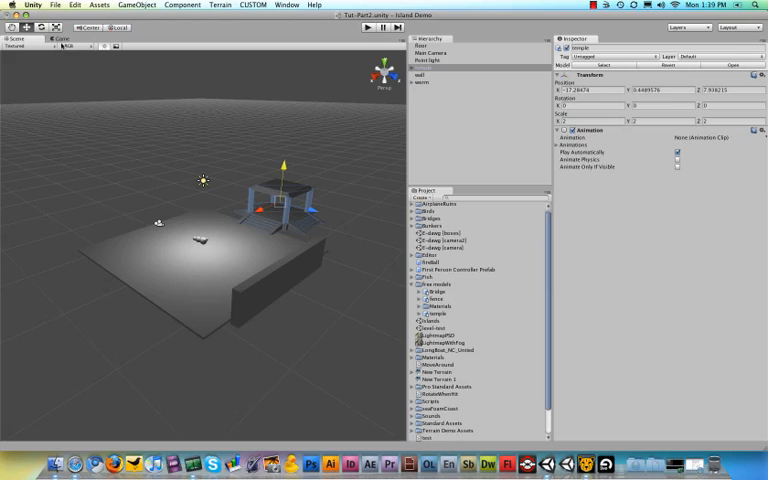
pyautogui.click(366, 28)
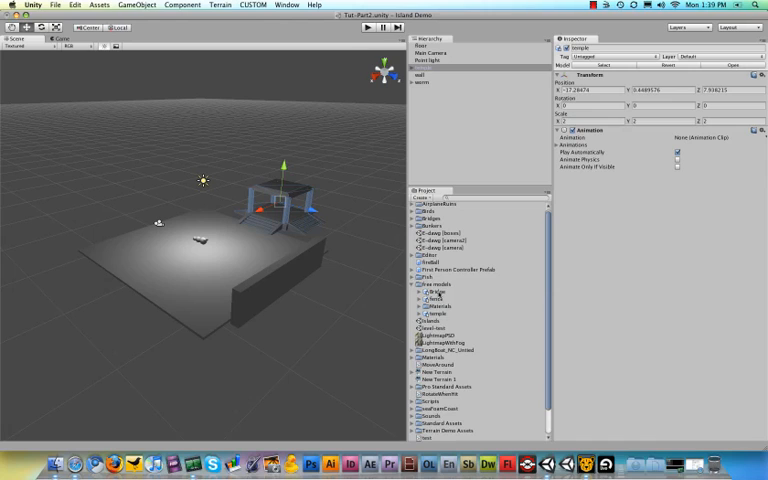
# - Enable Generate Colliders in the temple's FBXImporter settings and apply the change
pyautogui.click(436, 318)
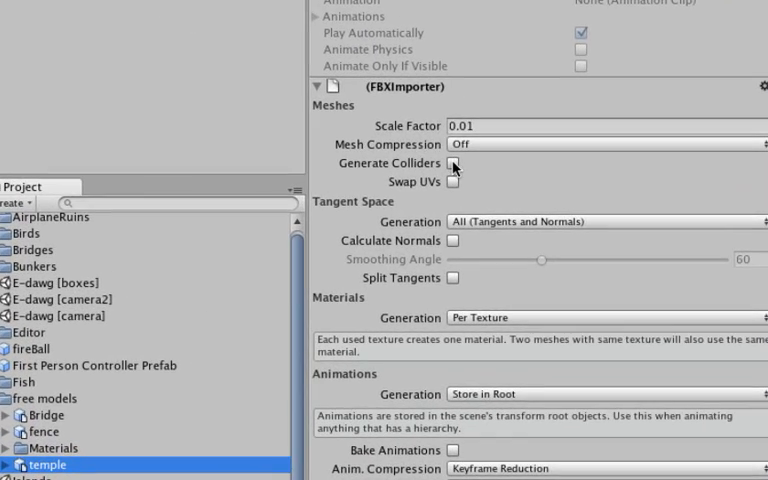
pyautogui.click(452, 164)
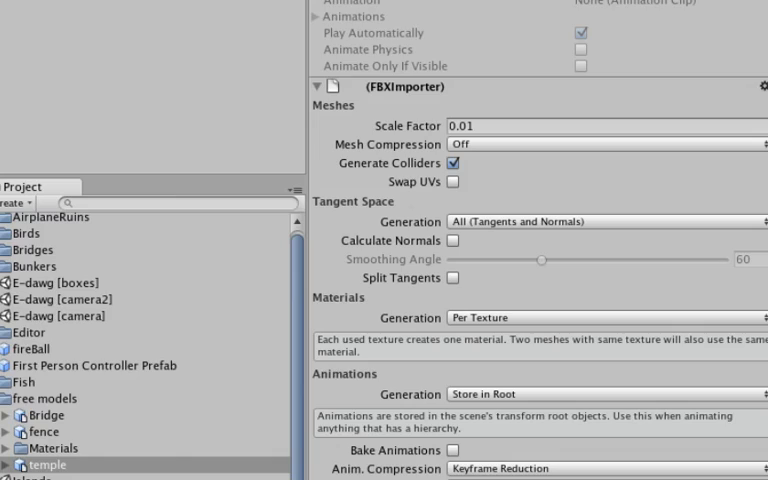
pyautogui.click(452, 164)
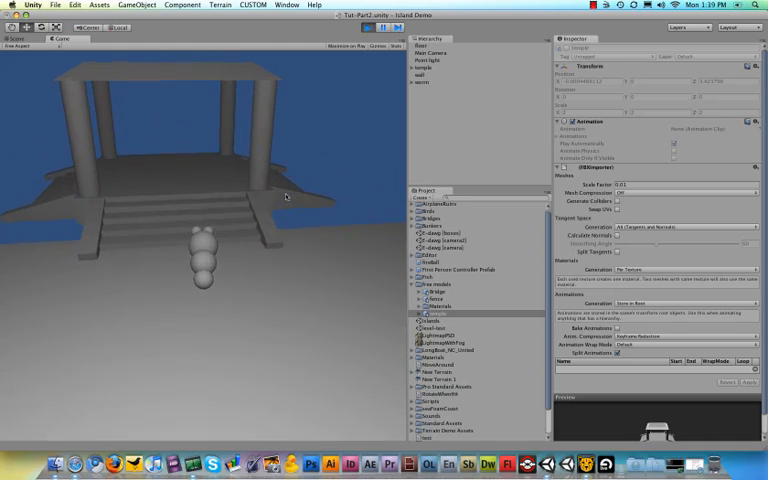
pyautogui.click(364, 28)
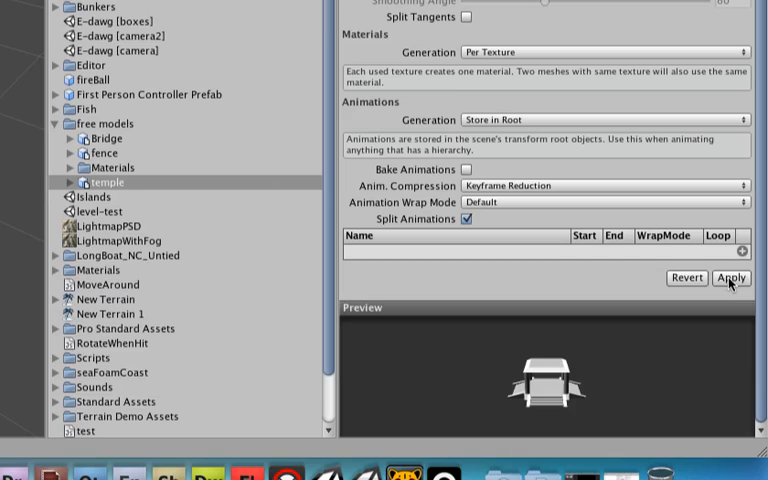
pyautogui.click(732, 276)
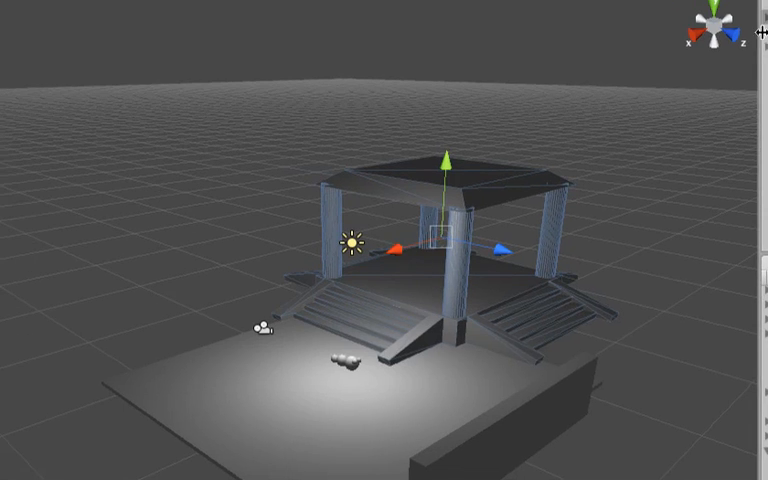
# - Select the enlarged temple standing over the island platform in the Scene view
pyautogui.click(712, 28)
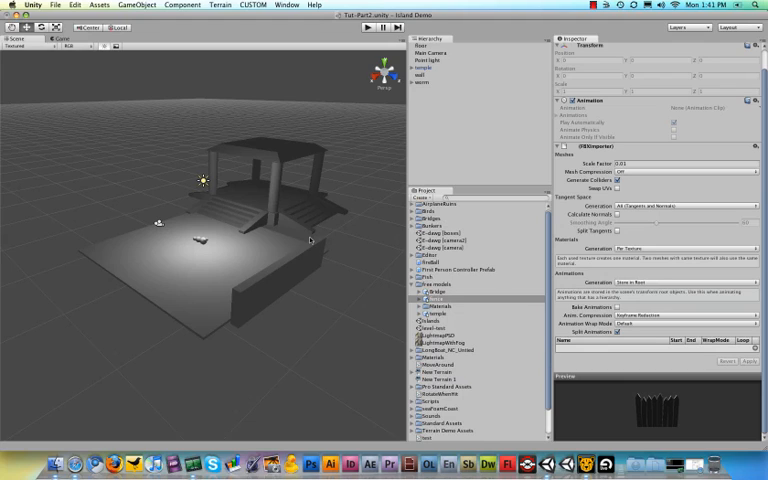
pyautogui.moveTo(424, 300)
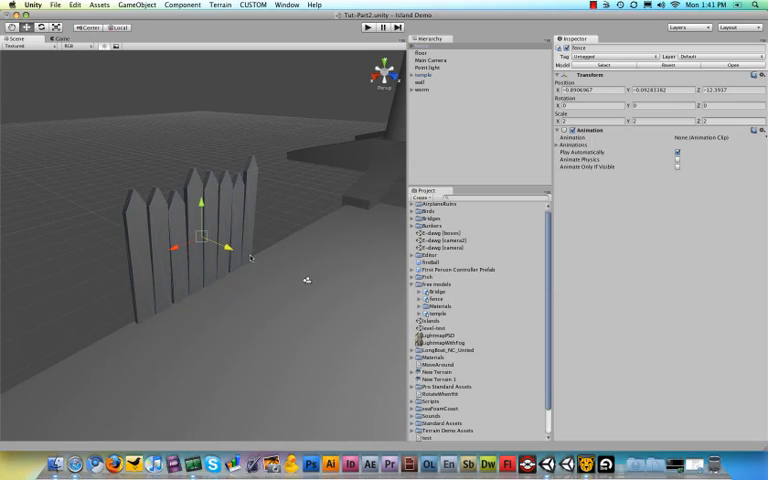
# - Duplicate the fence, scale it to 2, 2.2, 2, and duplicate it again for the row
pyautogui.rightClick(424, 92)
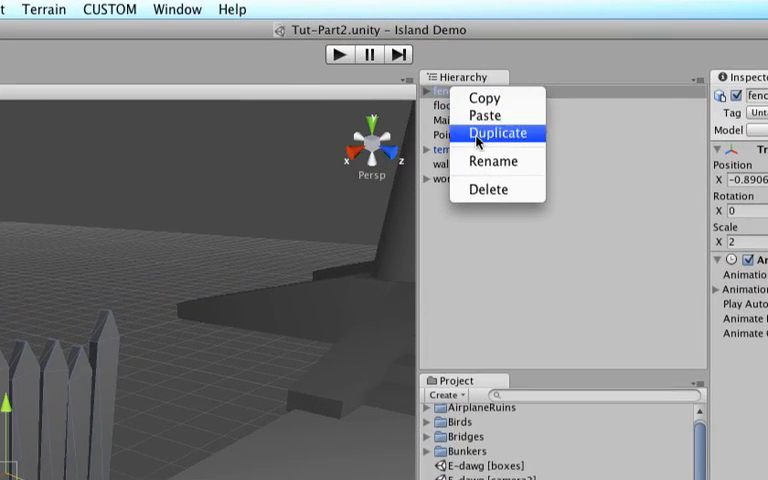
pyautogui.click(496, 132)
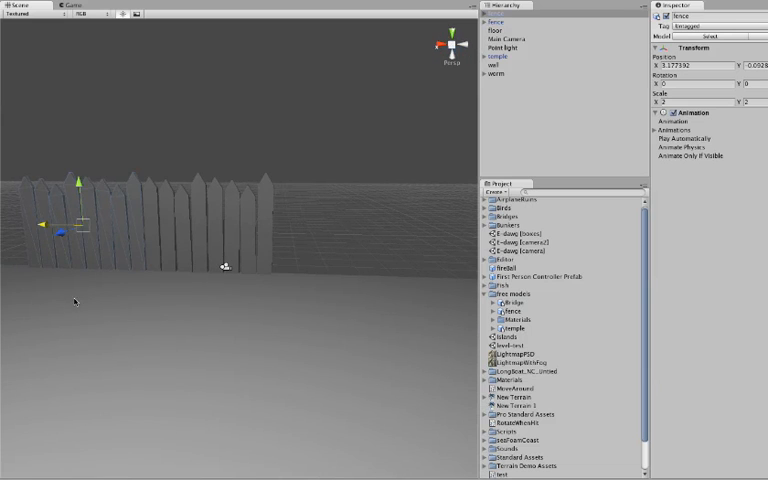
pyautogui.moveTo(116, 294)
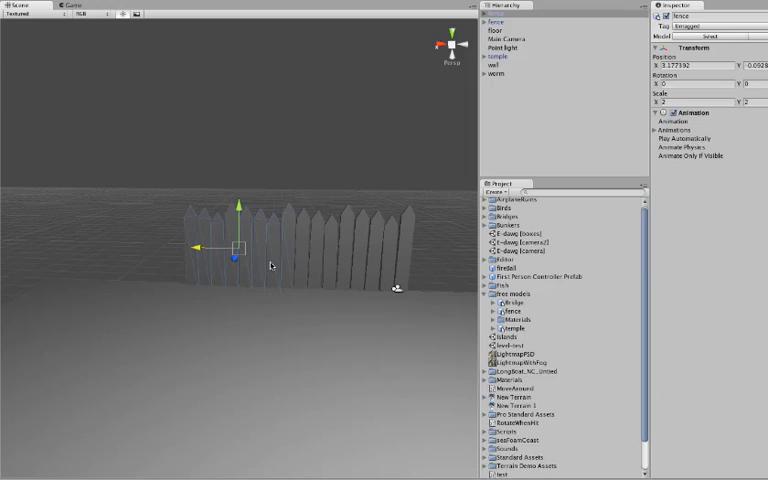
pyautogui.click(668, 102)
pyautogui.write('.2')
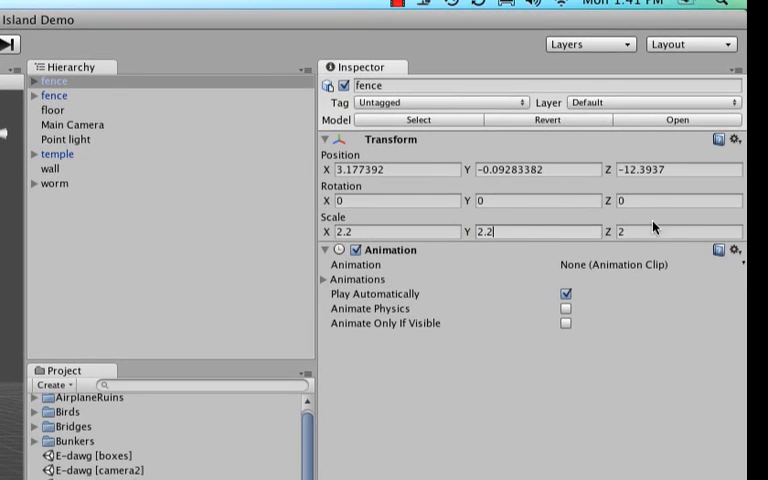
pyautogui.doubleClick(360, 232)
pyautogui.write('2')
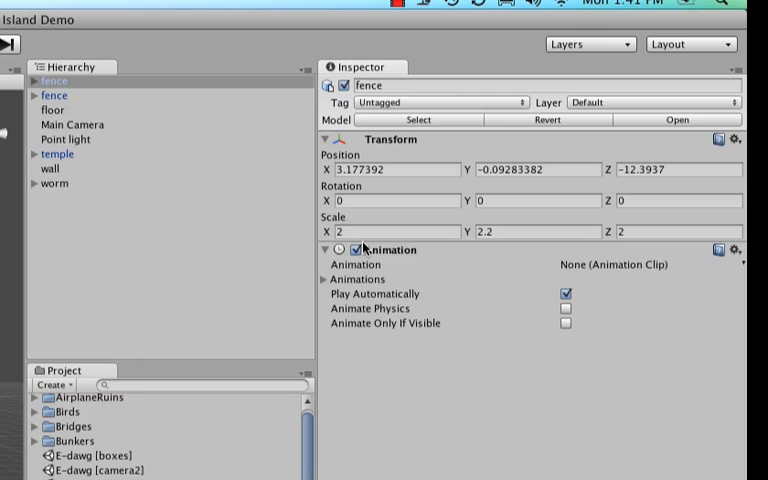
pyautogui.doubleClick(488, 232)
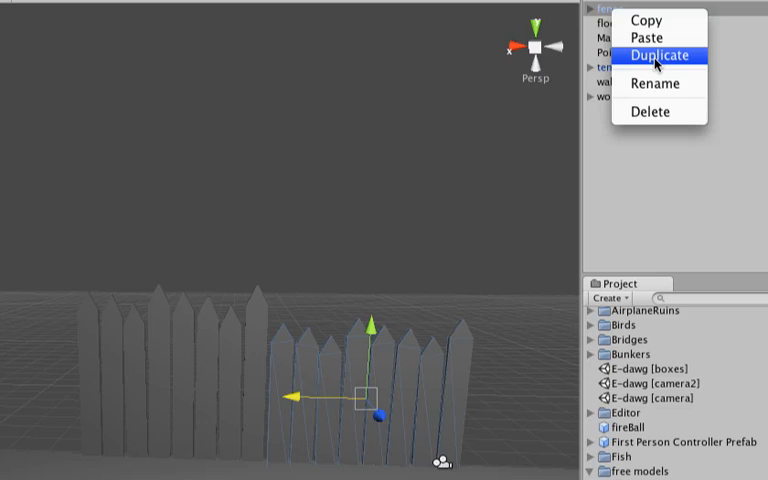
pyautogui.click(658, 56)
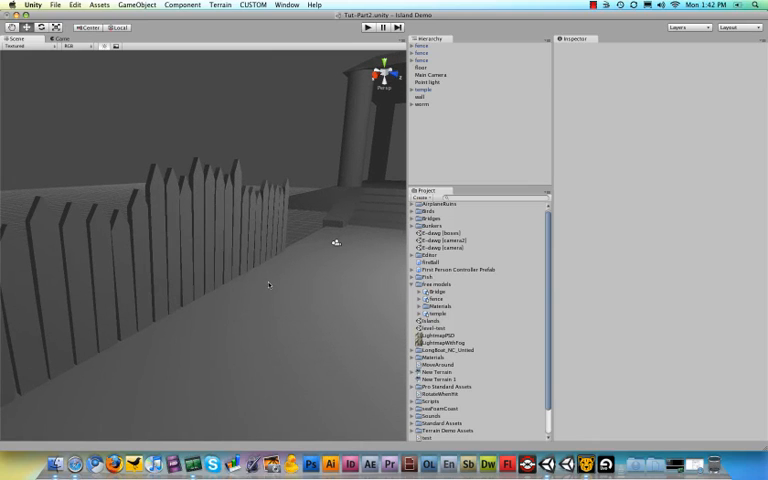
pyautogui.moveTo(304, 230)
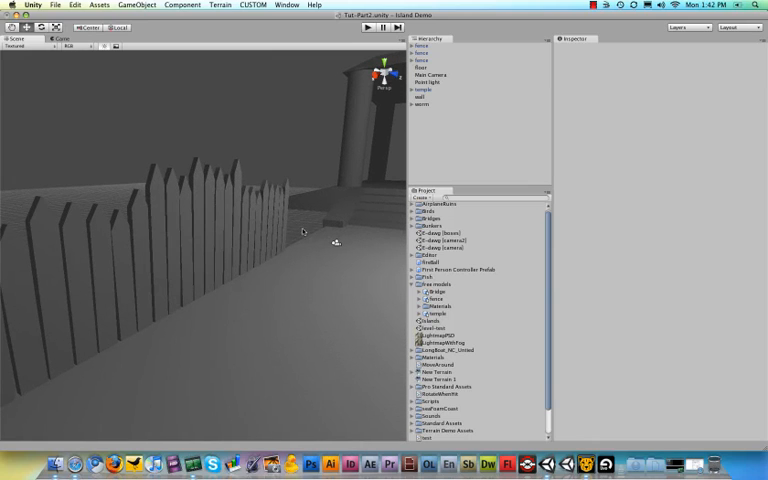